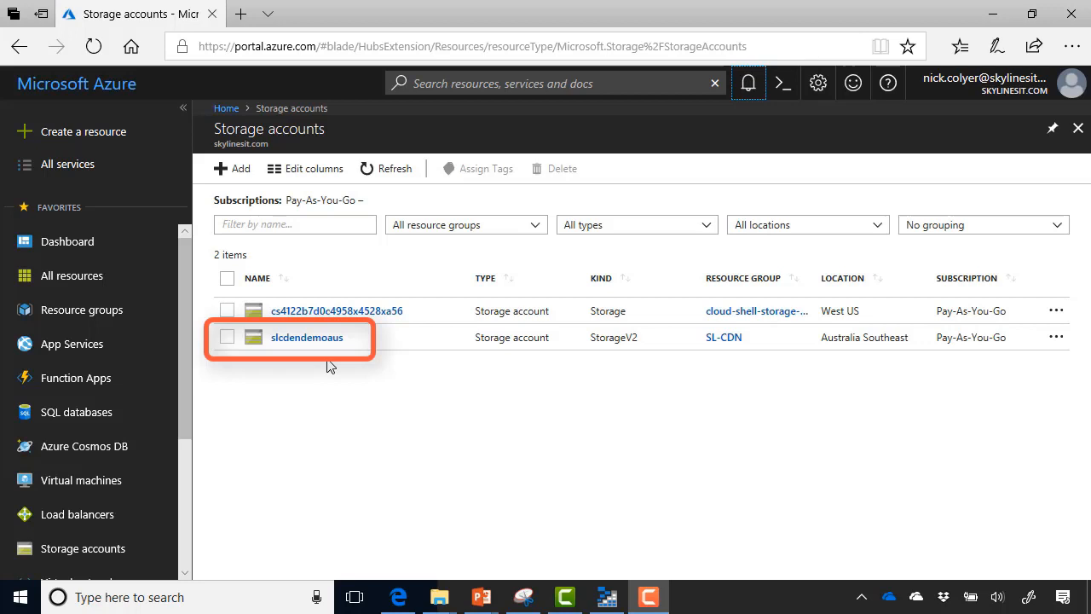
mouse_move(332, 358)
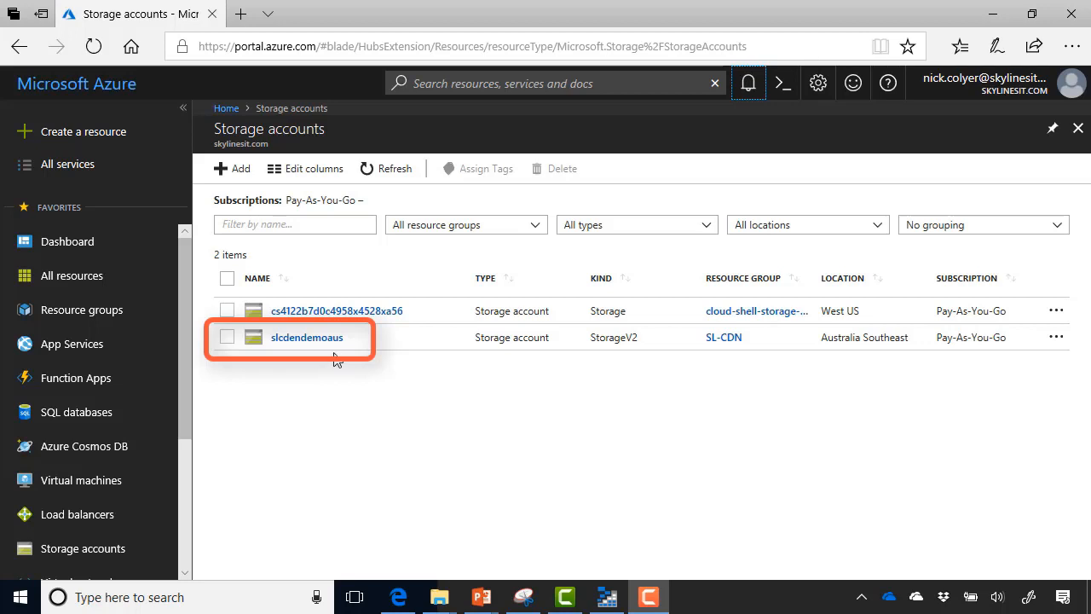
- Open the slcdendemoaus storage account and its Blobs service to reach the cdnimages container
left_click(306, 337)
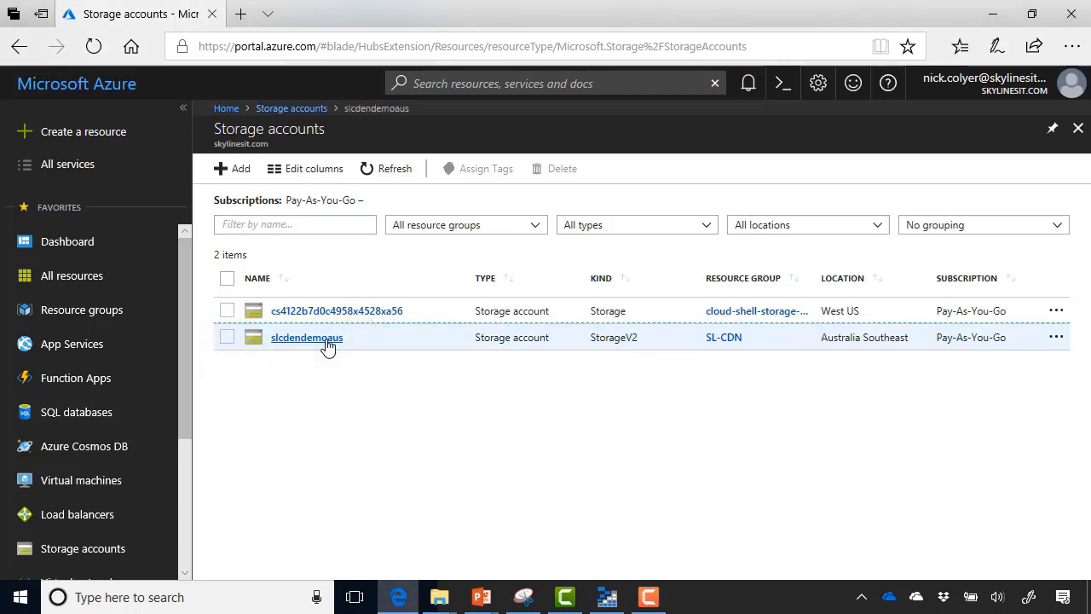
left_click(306, 336)
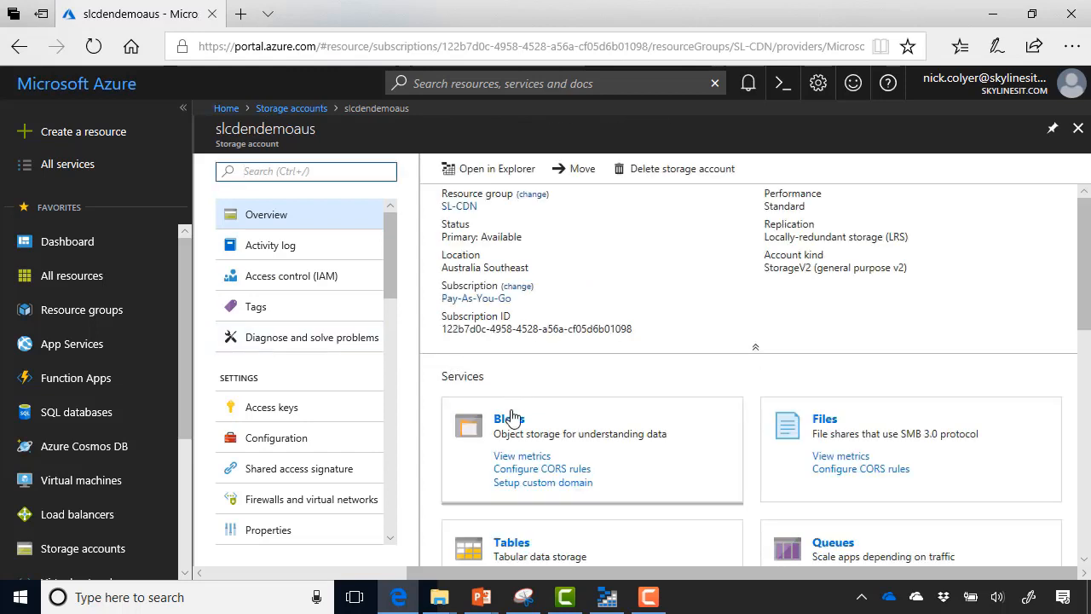
left_click(501, 418)
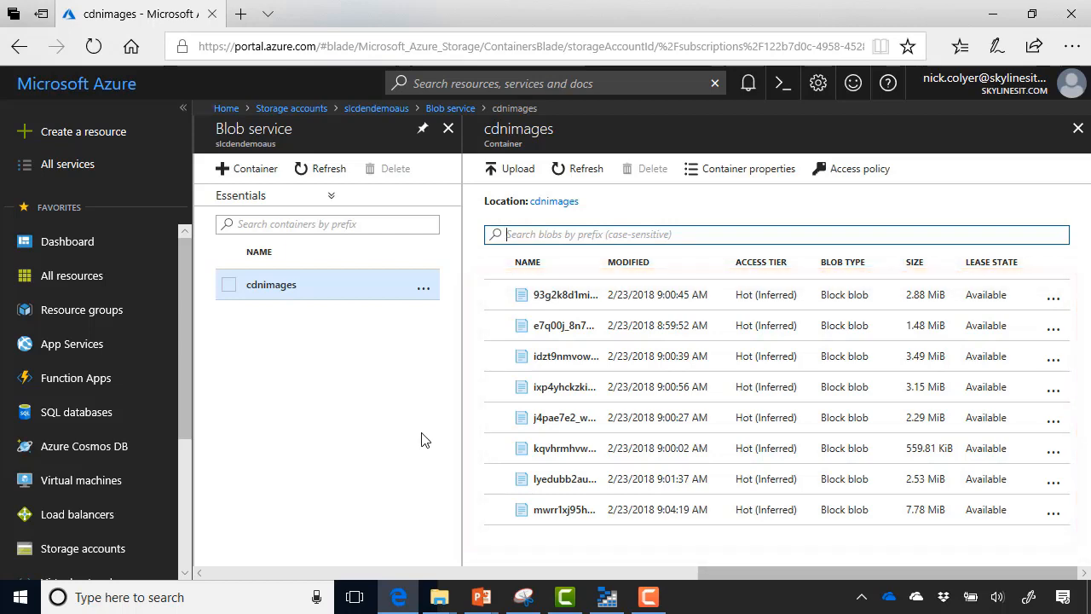
mouse_move(607, 596)
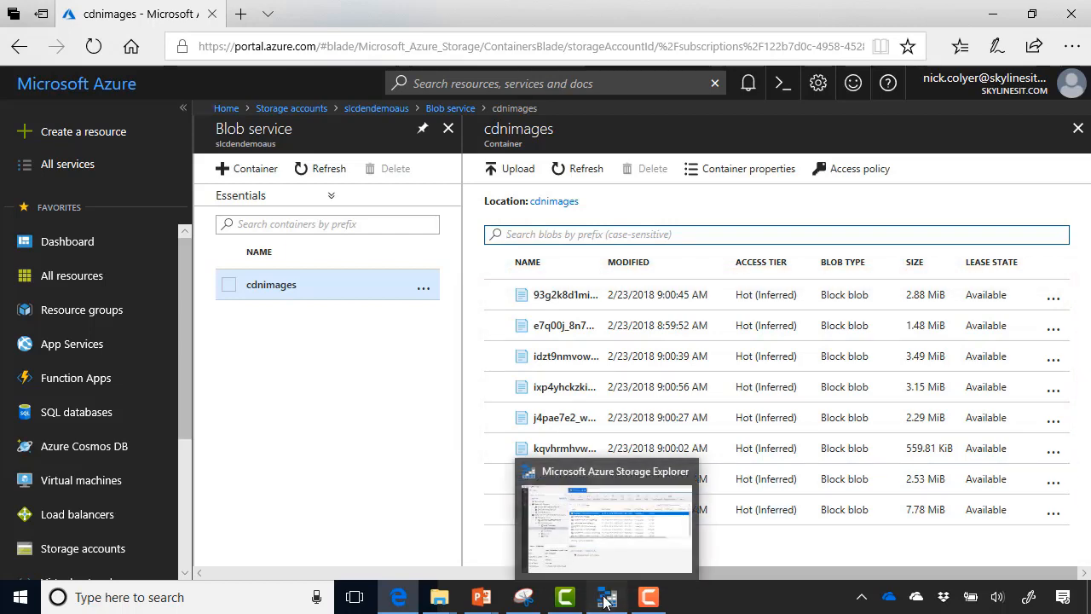
left_click(607, 596)
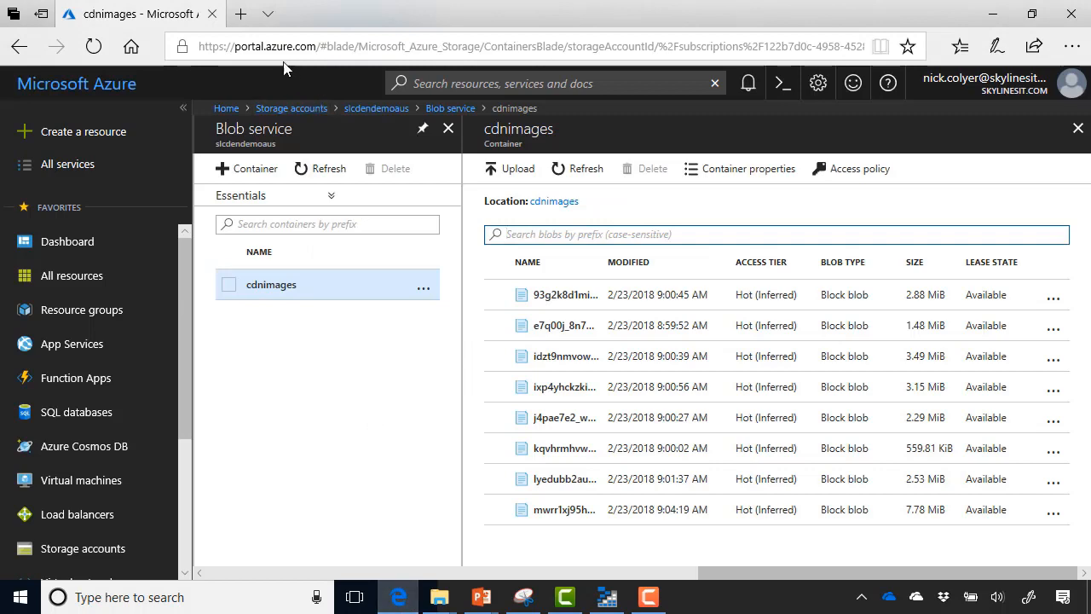
left_click(241, 14)
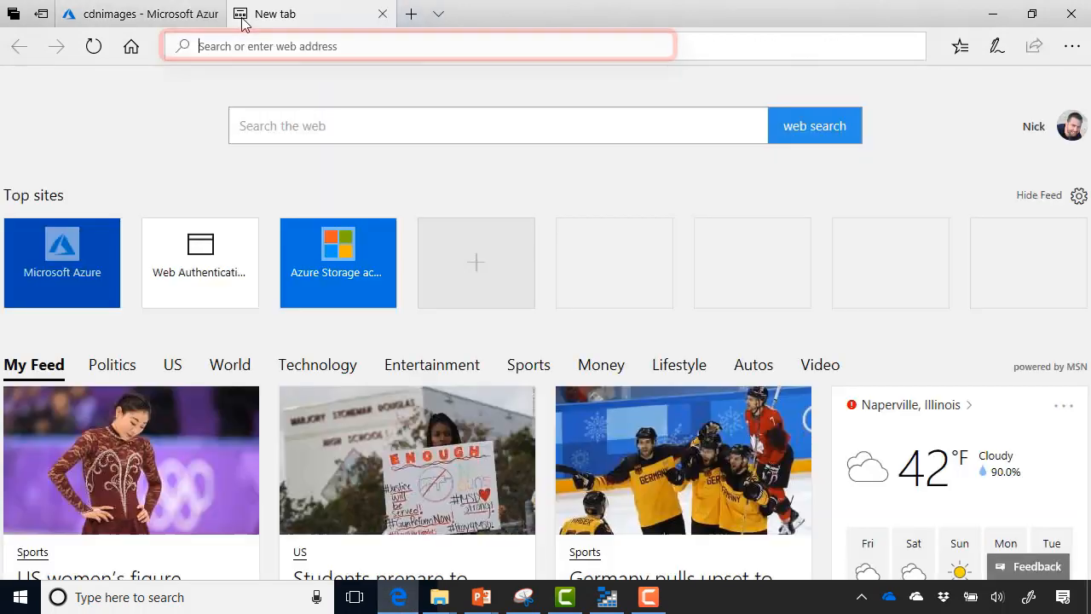
type("https://slcdendemoaus.blob.core.windows.net/cdnimages/93g2k8d1mi8-jordan-mcqueen.jpg")
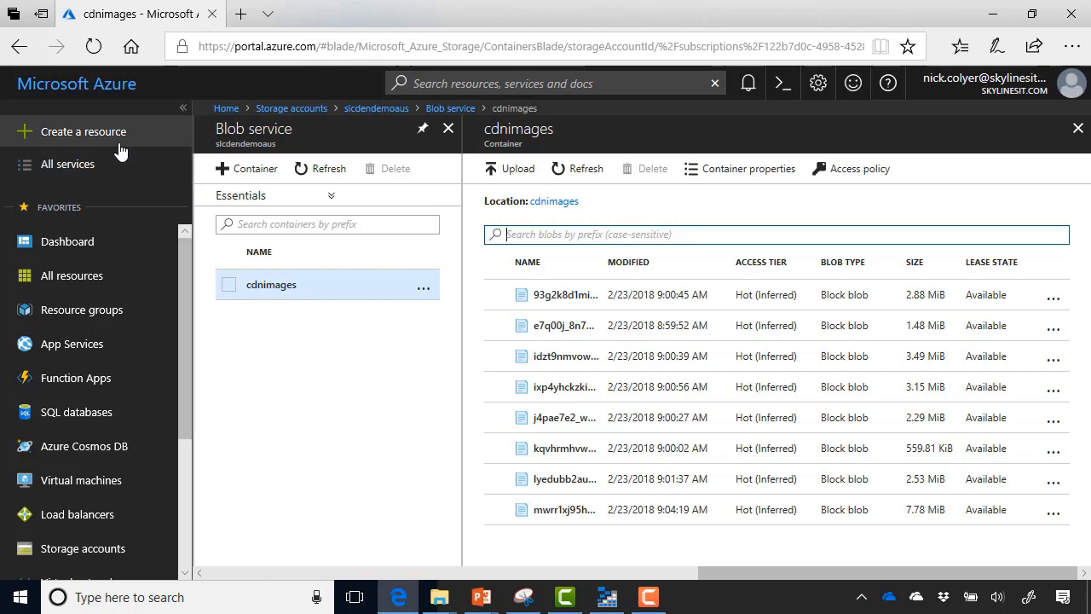
- Start a Web + Mobile CDN profile named SL-CDN in existing resource group SL-CDN
left_click(83, 131)
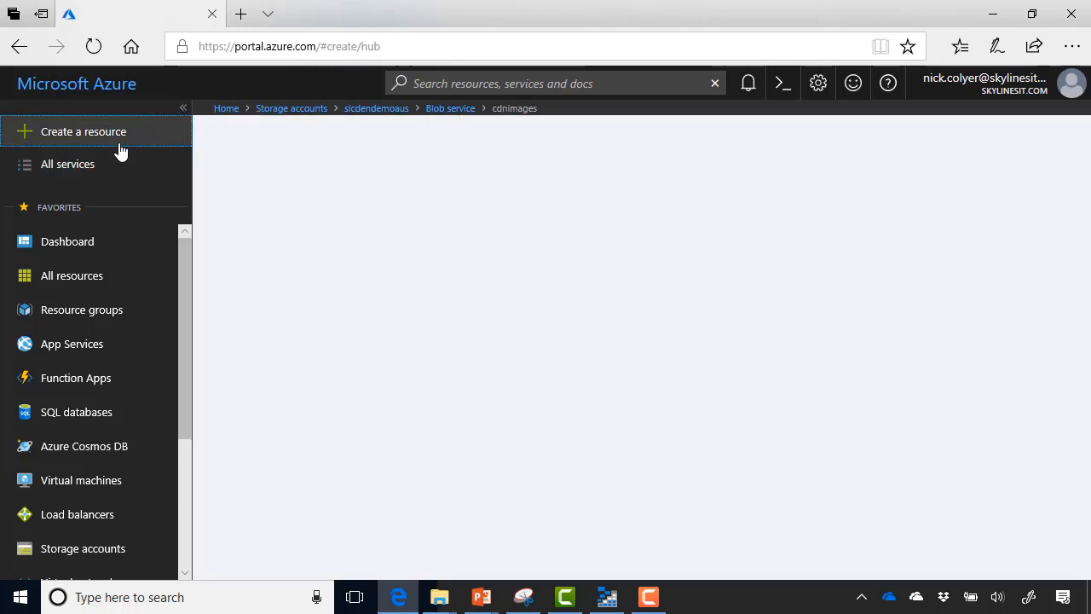
left_click(83, 131)
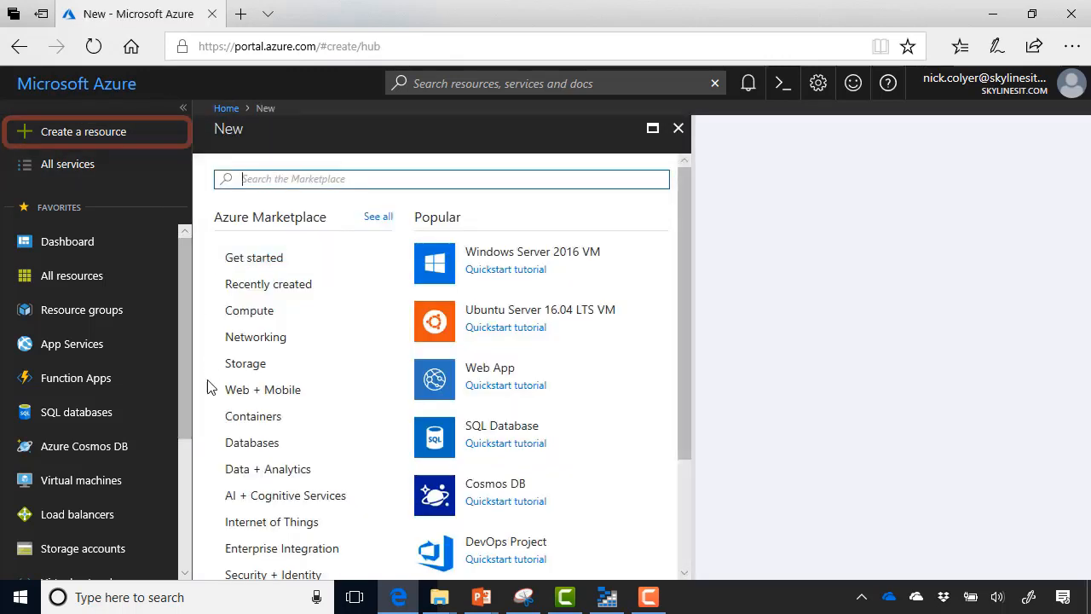
left_click(262, 389)
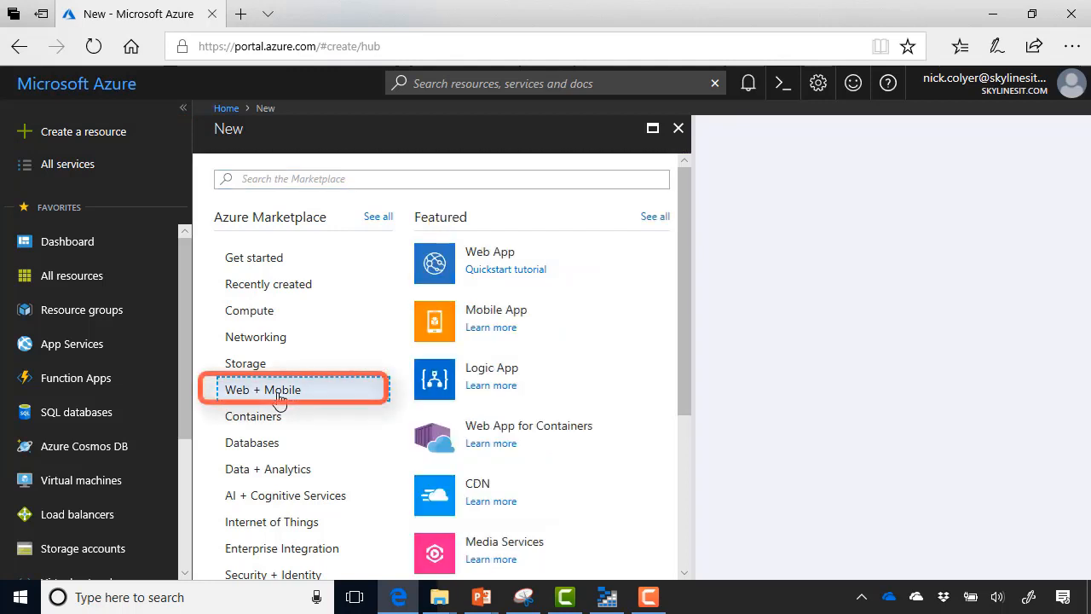
mouse_move(494, 494)
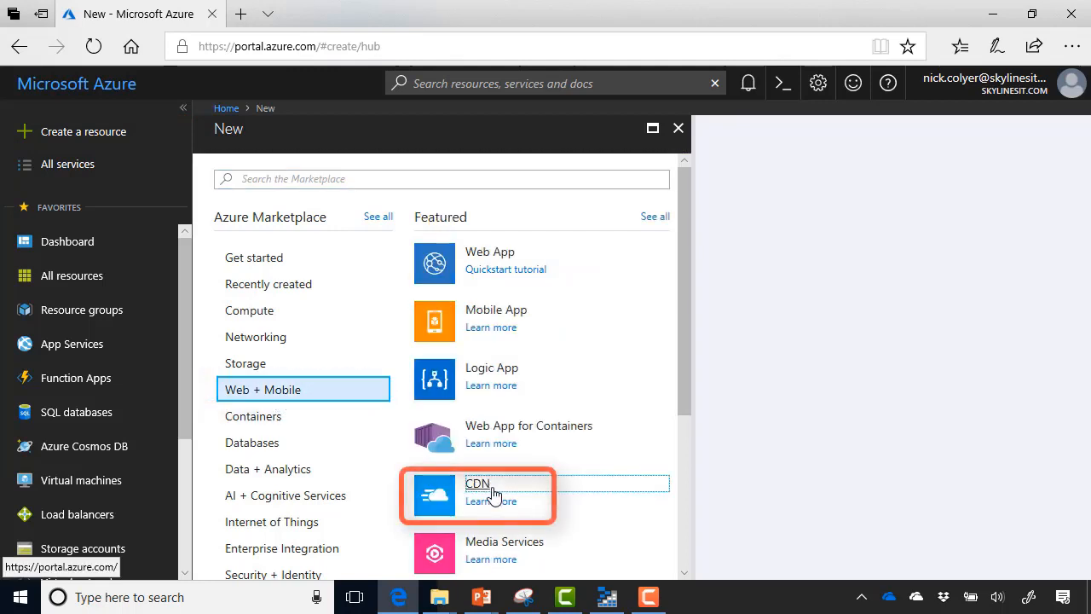
left_click(477, 490)
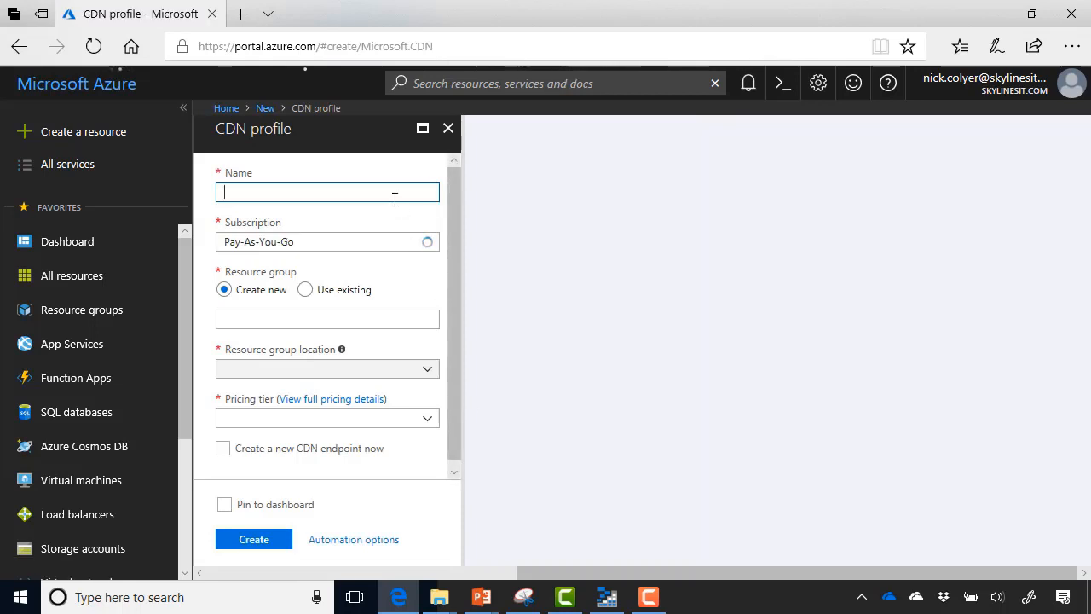
type("SL-CDN")
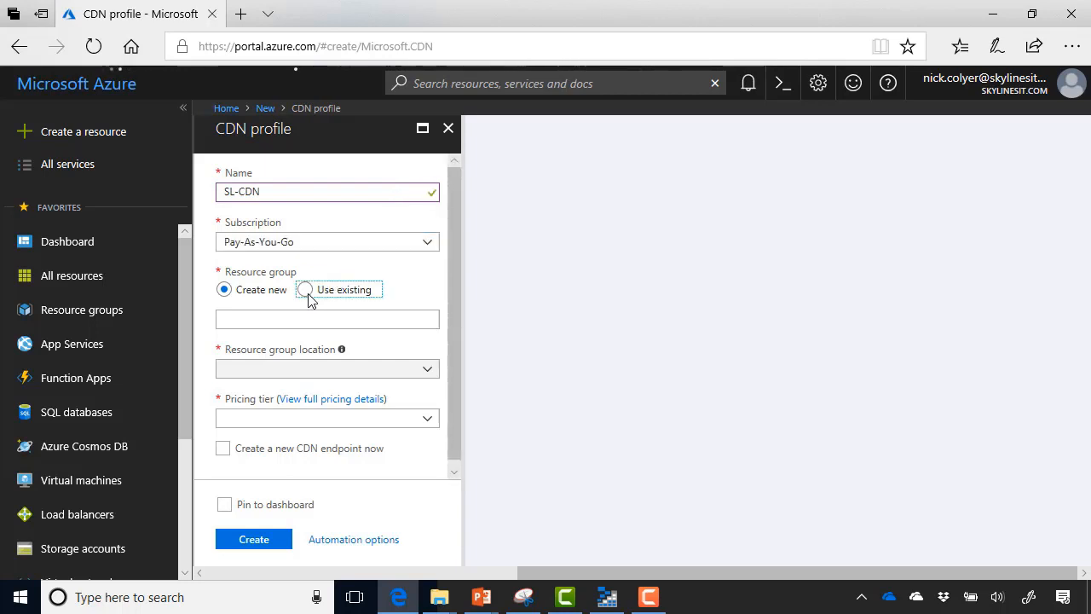
left_click(305, 289)
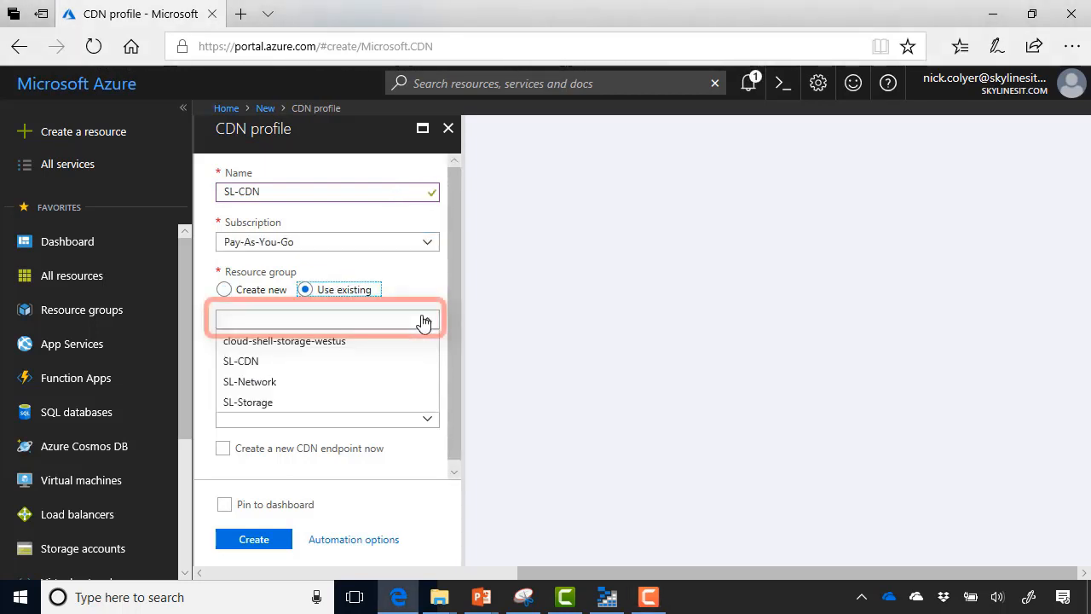
left_click(240, 360)
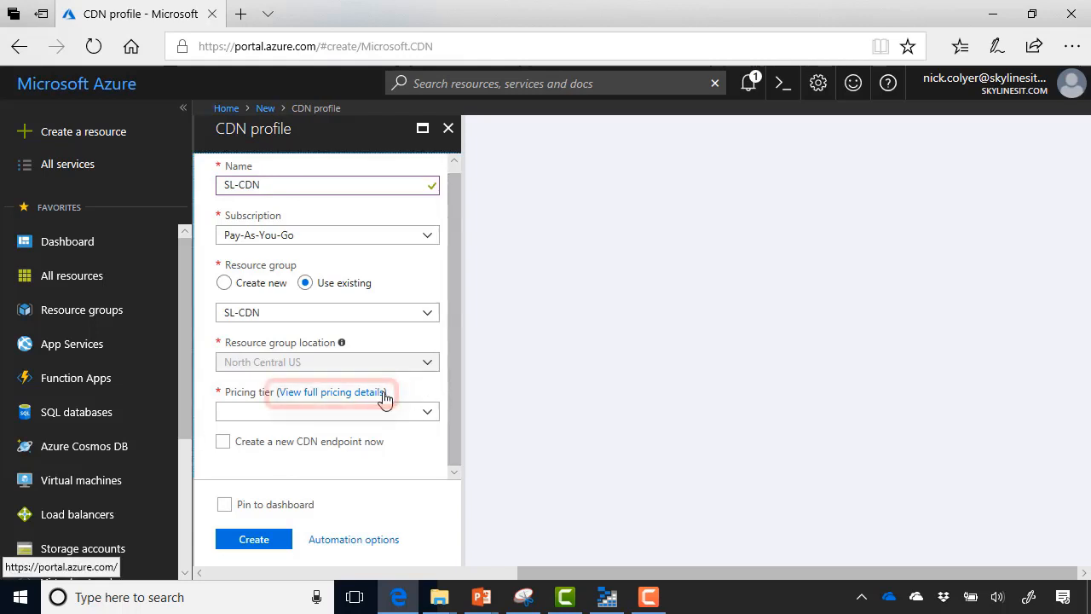
- Review pricing, choose the Standard Akamai tier, and submit the SL-CDN profile
left_click(330, 391)
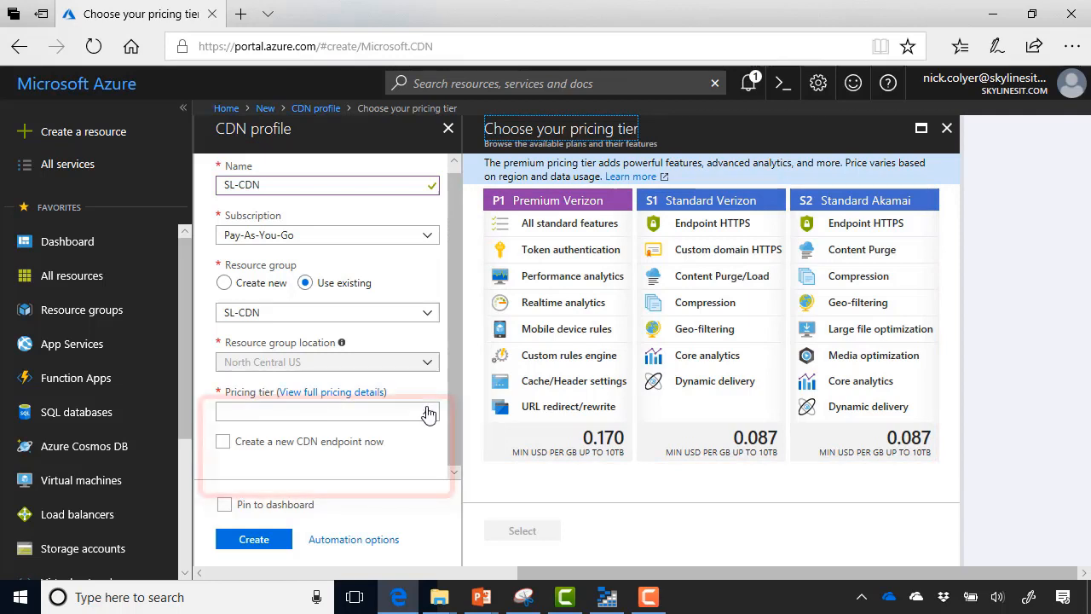
left_click(327, 412)
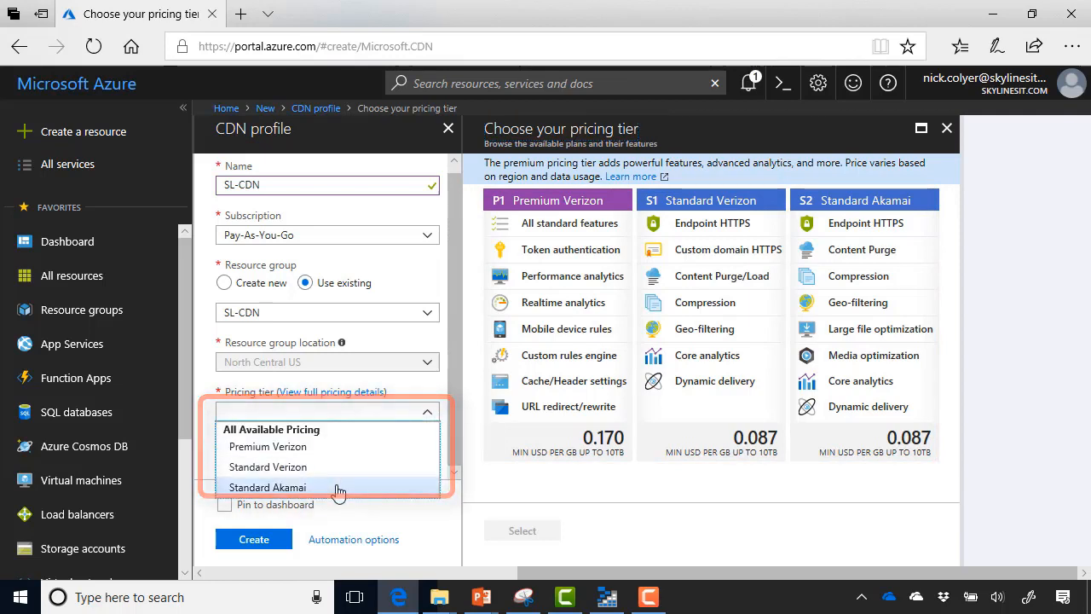
left_click(268, 487)
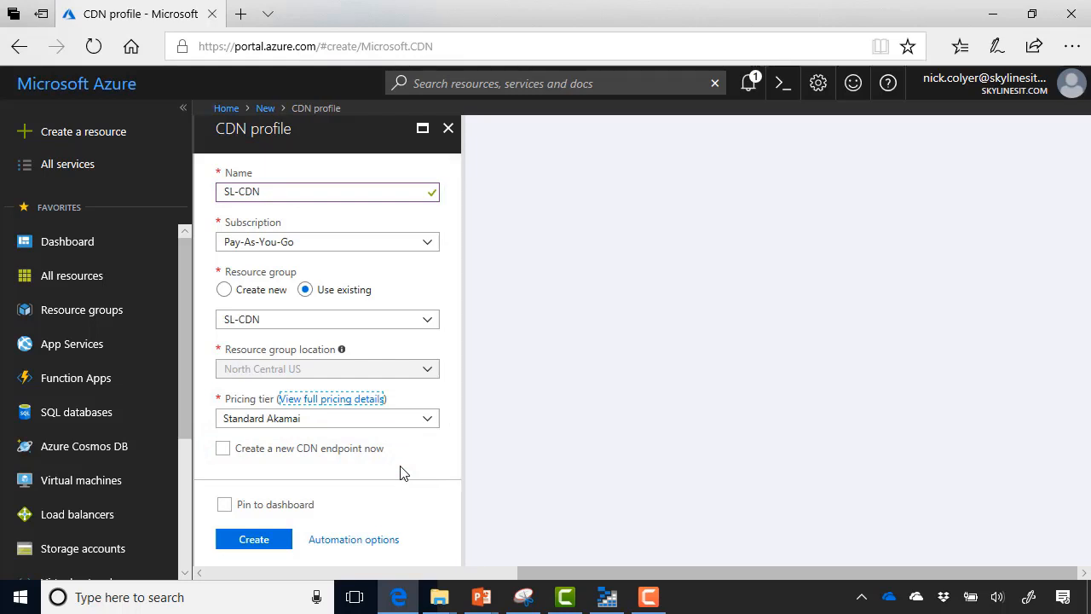
left_click(254, 539)
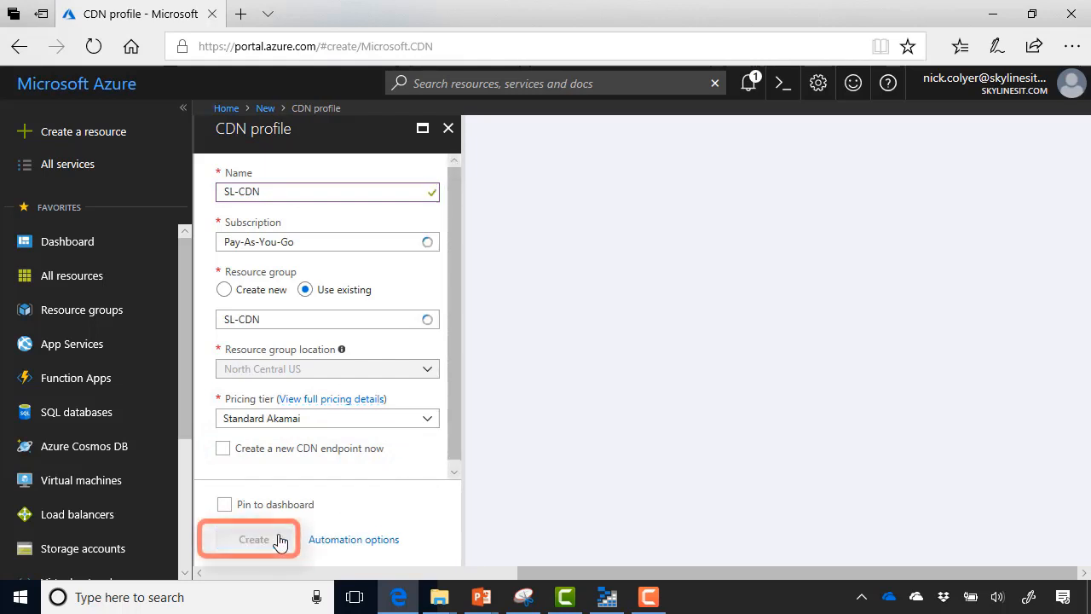
- Open the newly created SL-CDN CDN profile
left_click(253, 539)
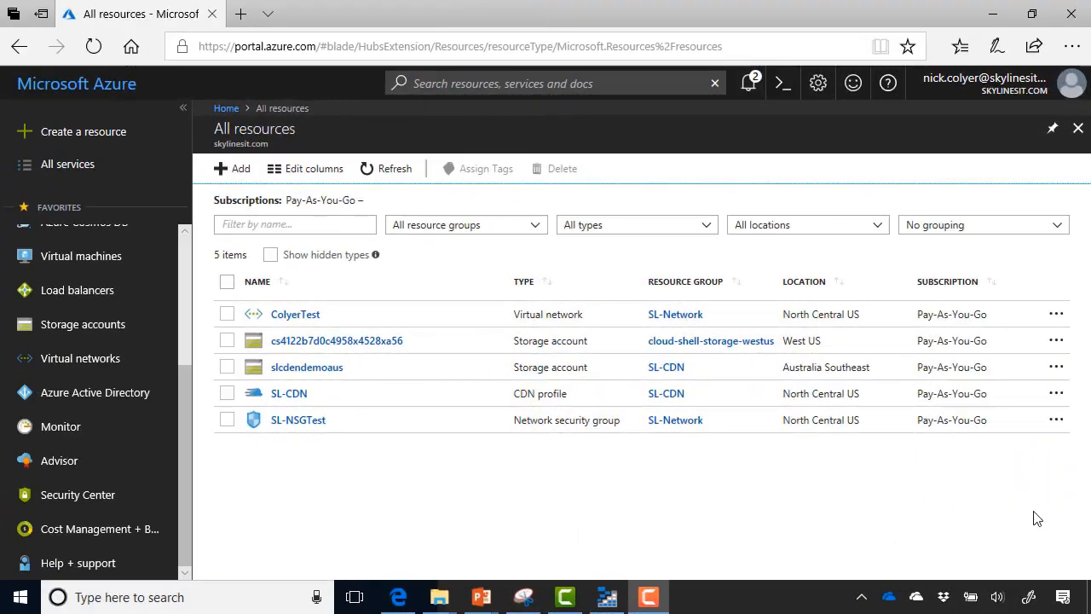
mouse_move(334, 492)
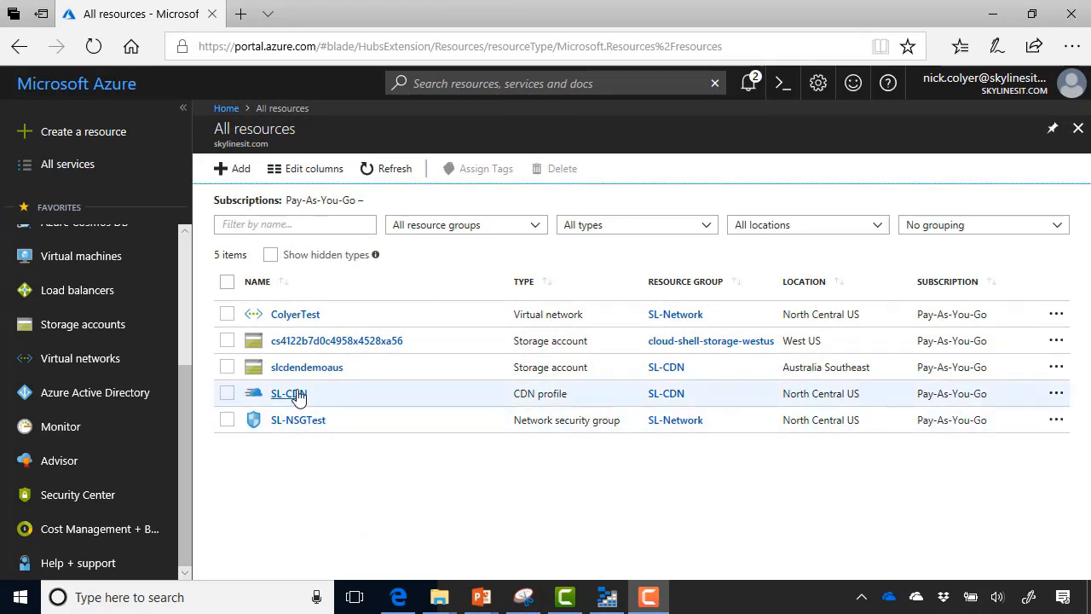
left_click(288, 393)
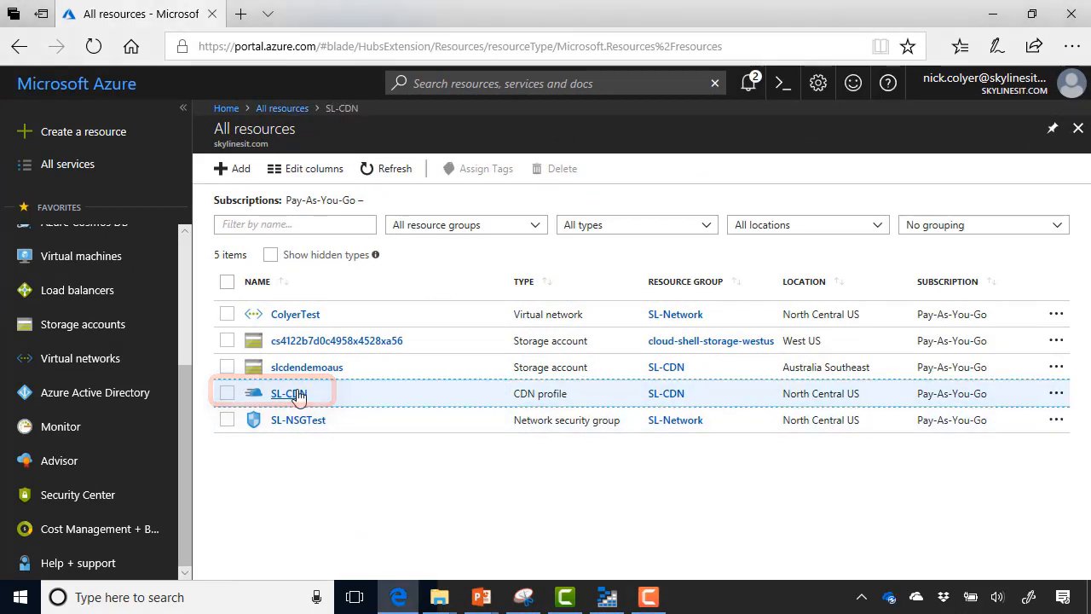
left_click(288, 393)
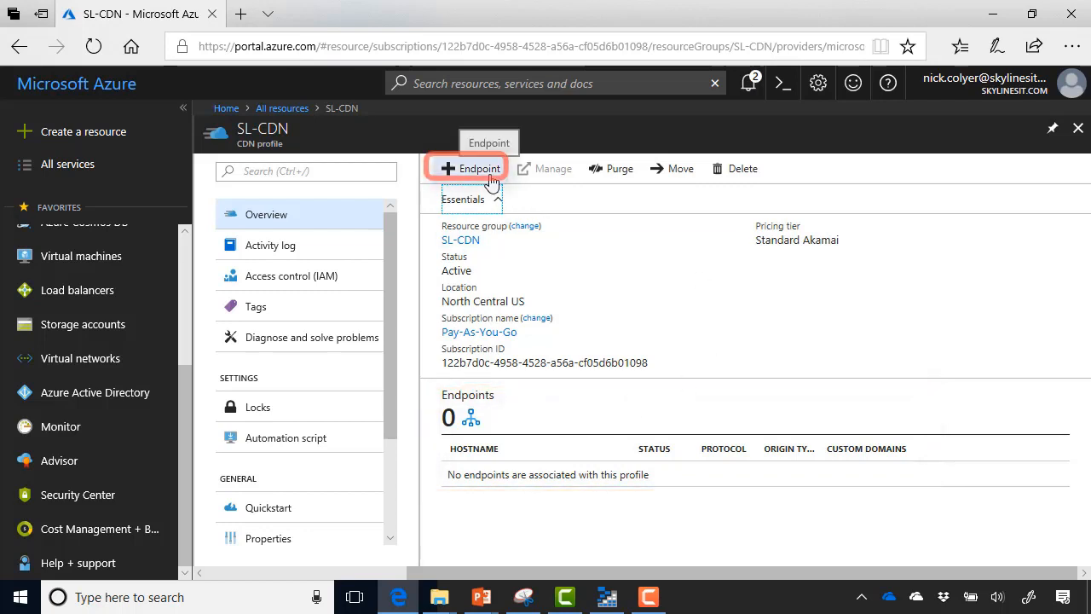
- Enter slcdnimagesdemo as the endpoint name and choose Storage as origin type
left_click(467, 168)
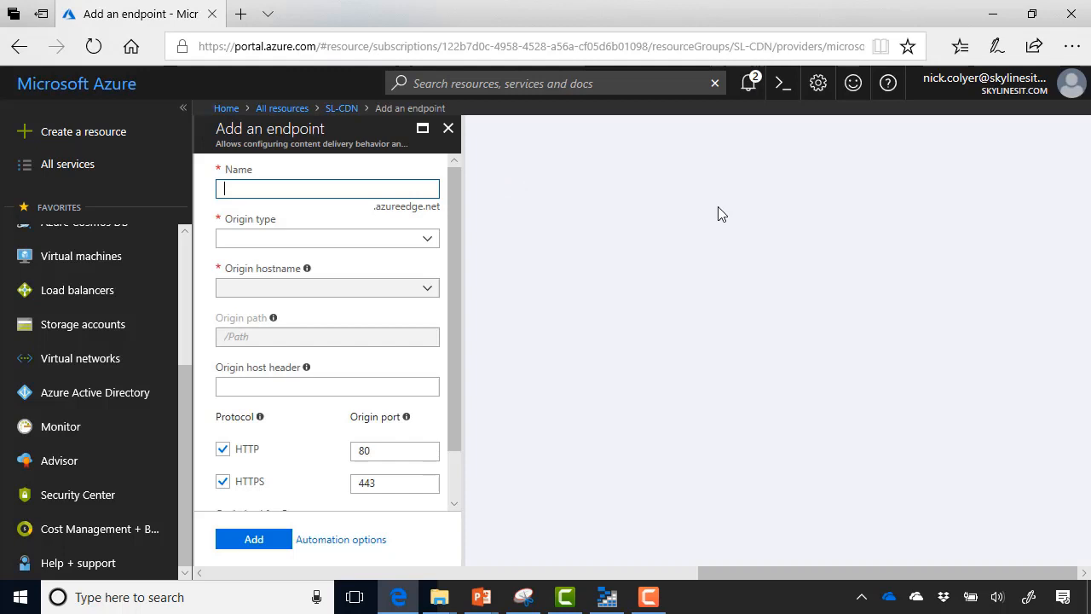
mouse_move(641, 204)
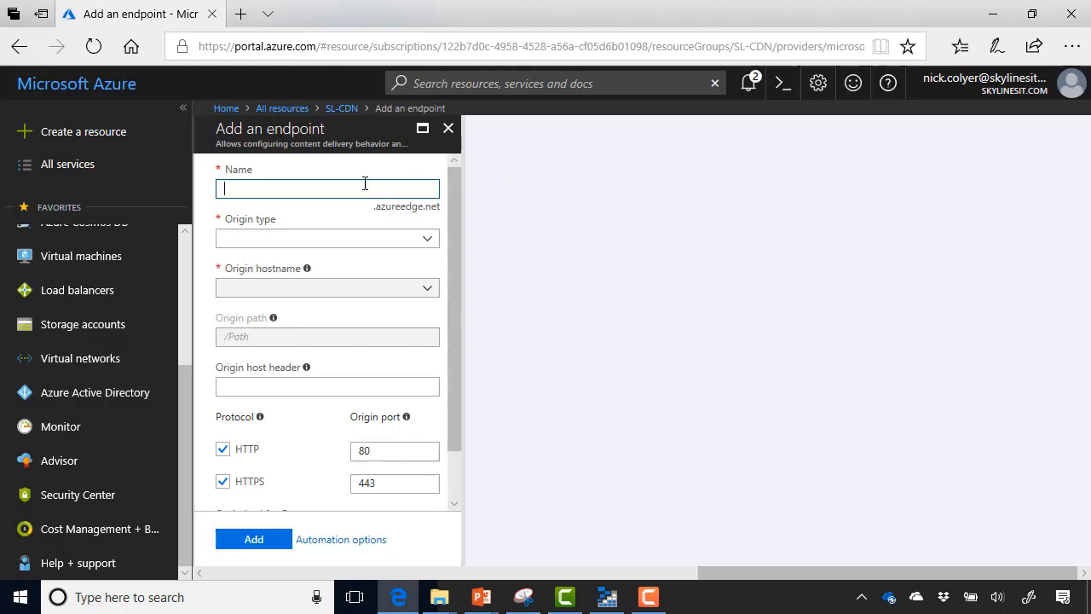
type("slcdnimagesd")
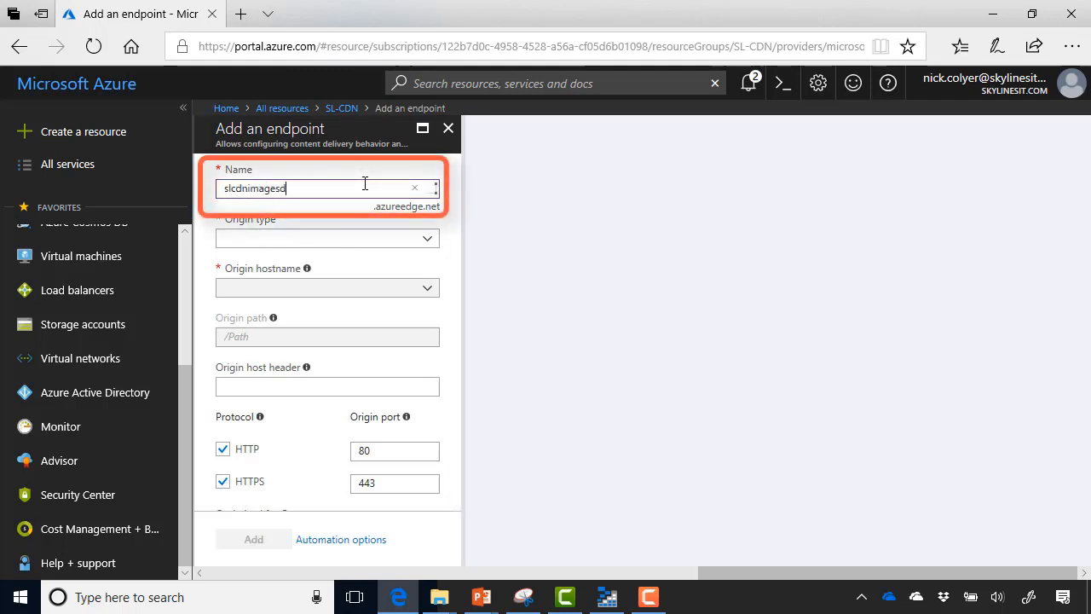
type("emo")
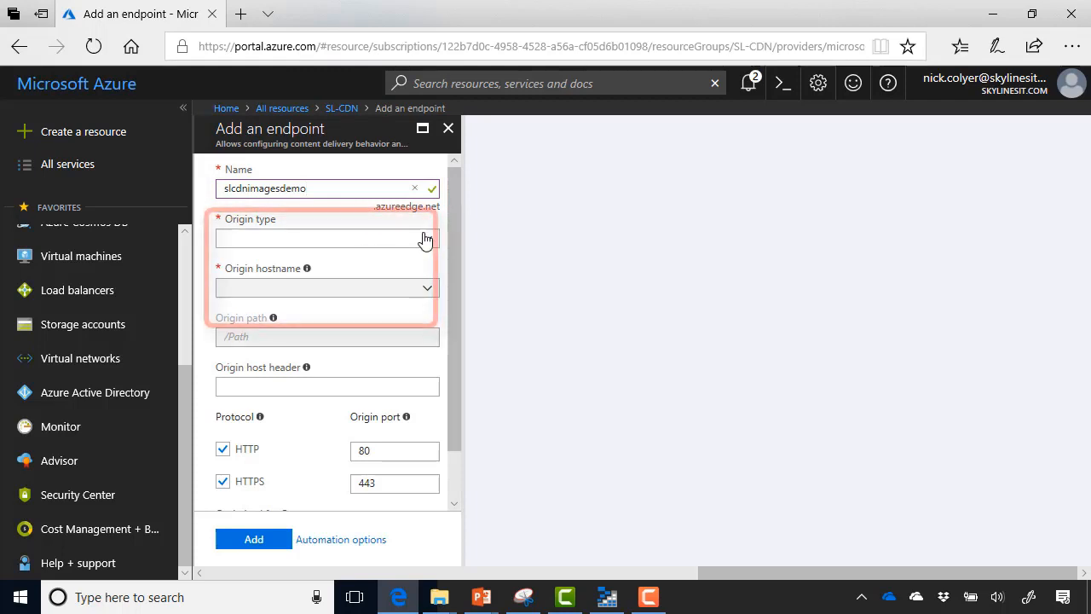
left_click(326, 237)
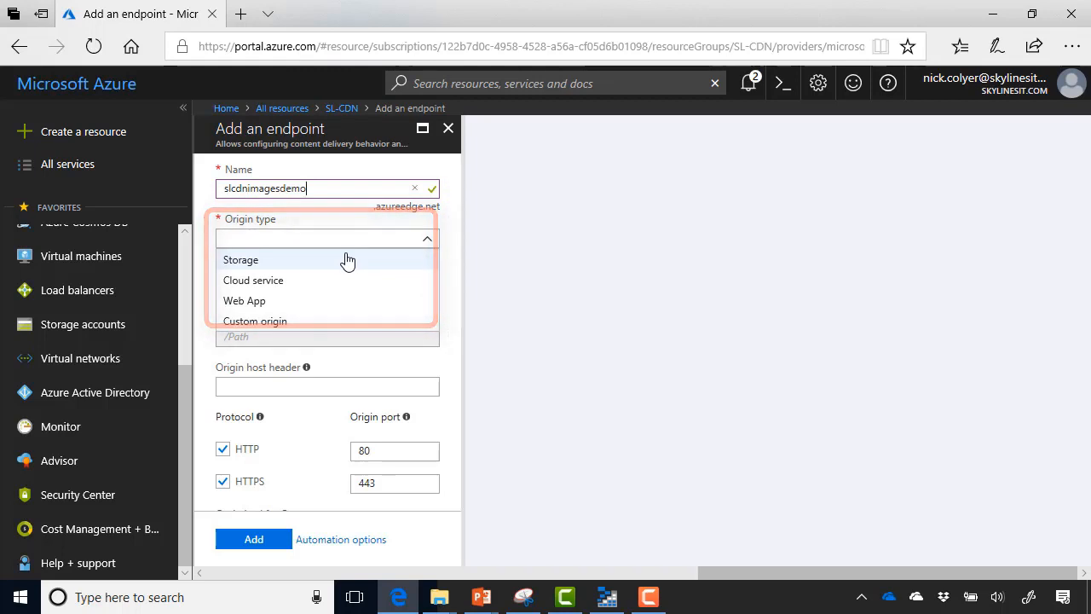
left_click(240, 260)
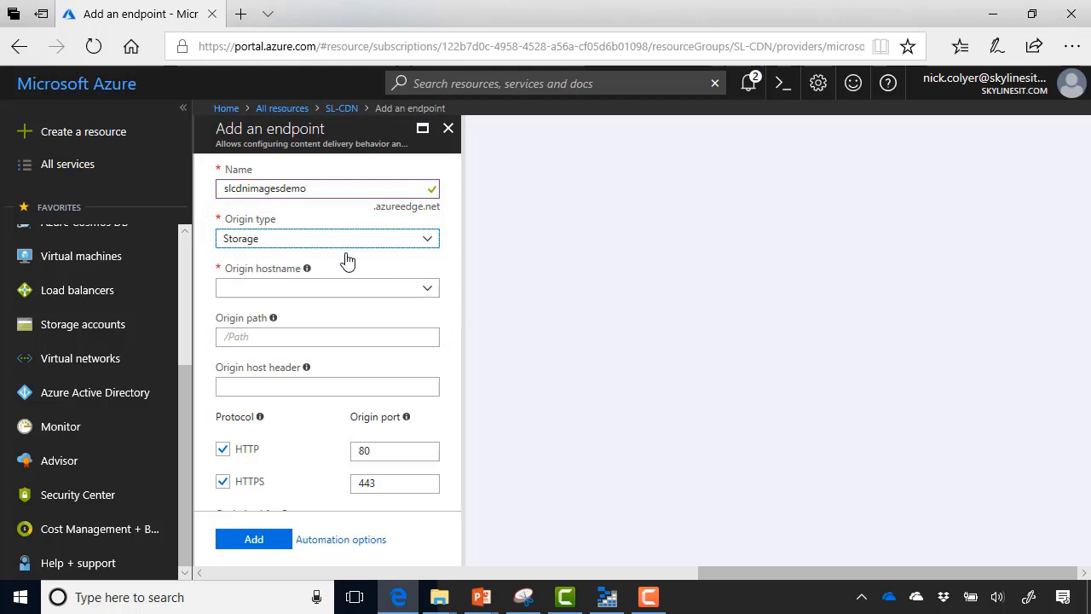
- Use slcdendemoaus.blob.core.windows.net as origin, keep General web delivery, and add the endpoint
left_click(327, 287)
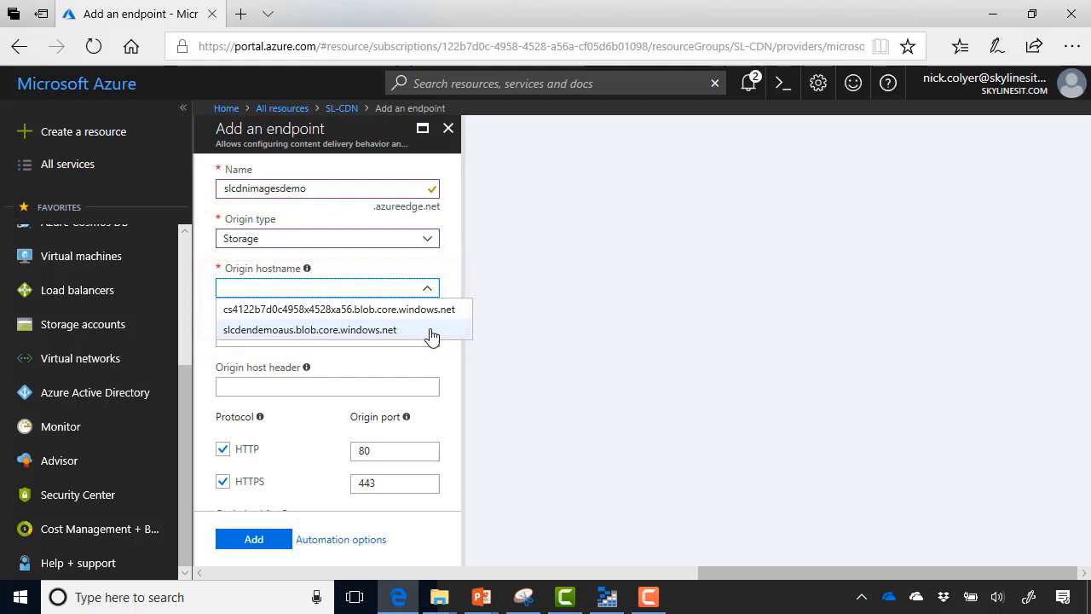
left_click(310, 330)
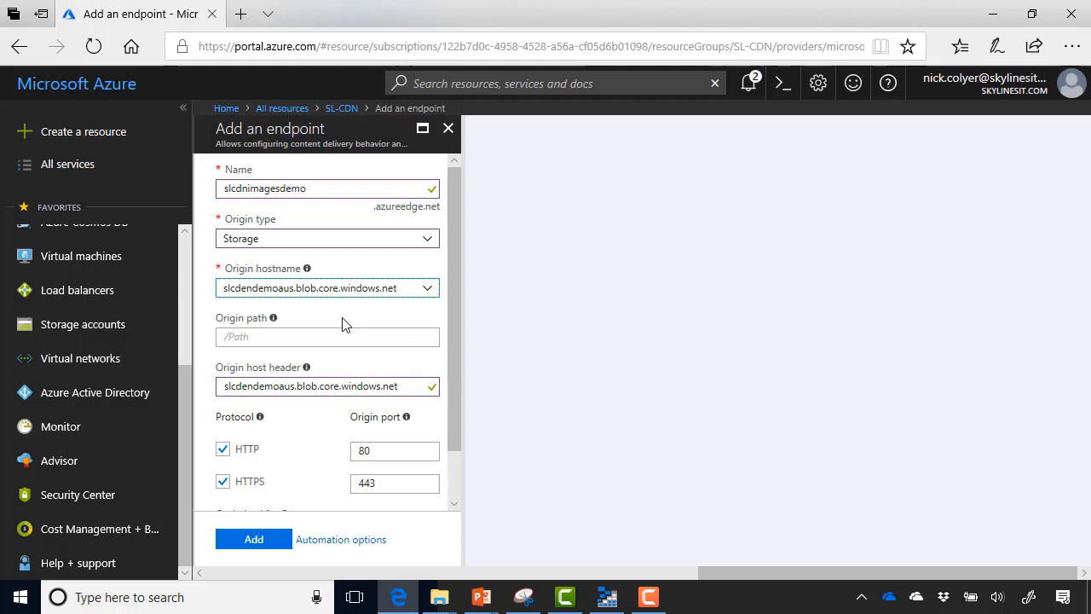
scroll("down", 3)
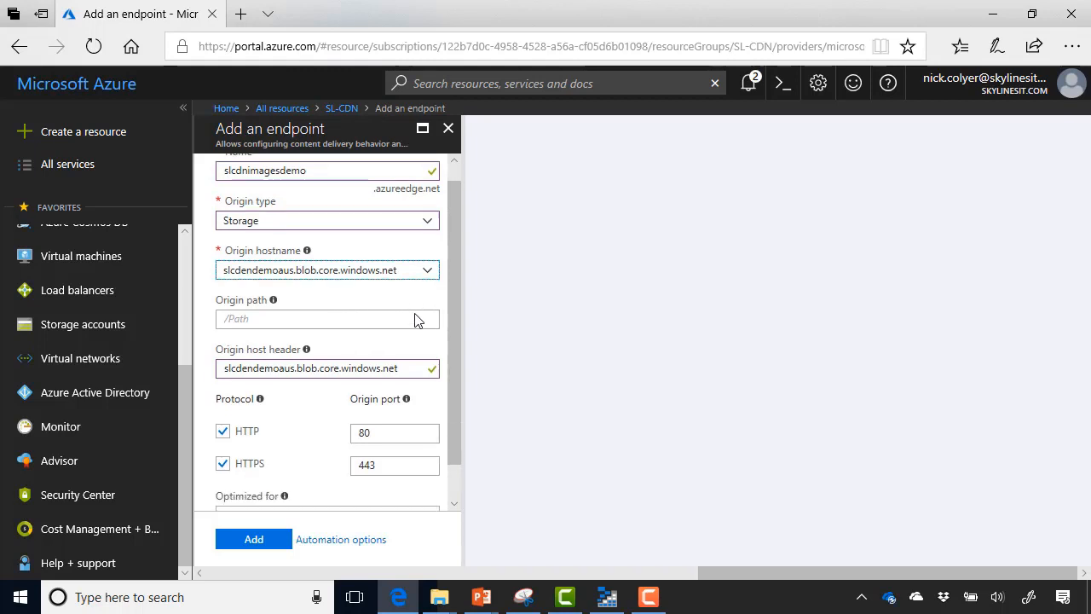
scroll("down", 3)
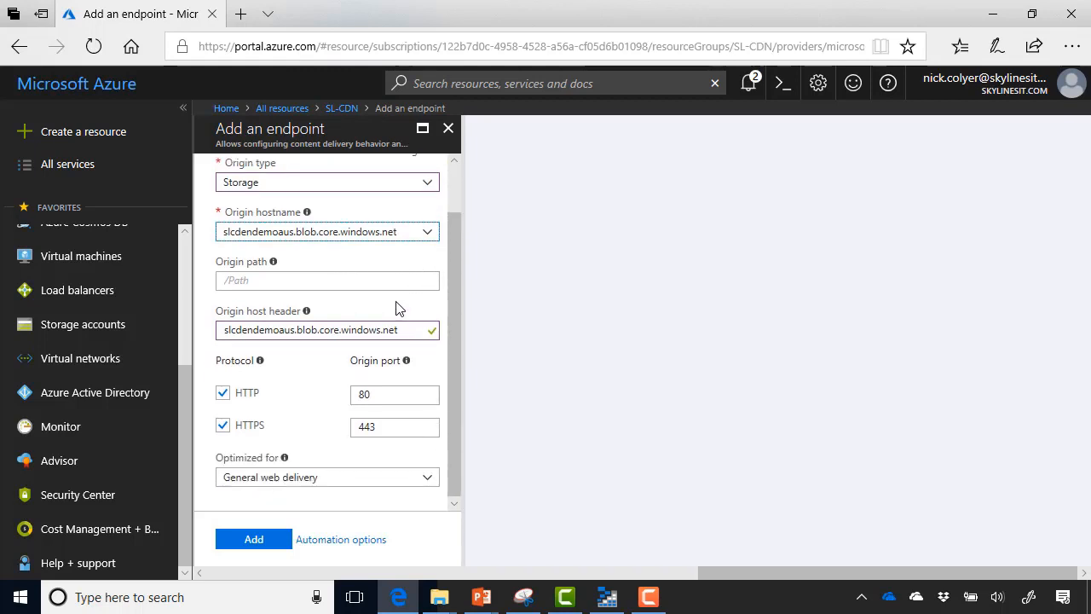
mouse_move(316, 405)
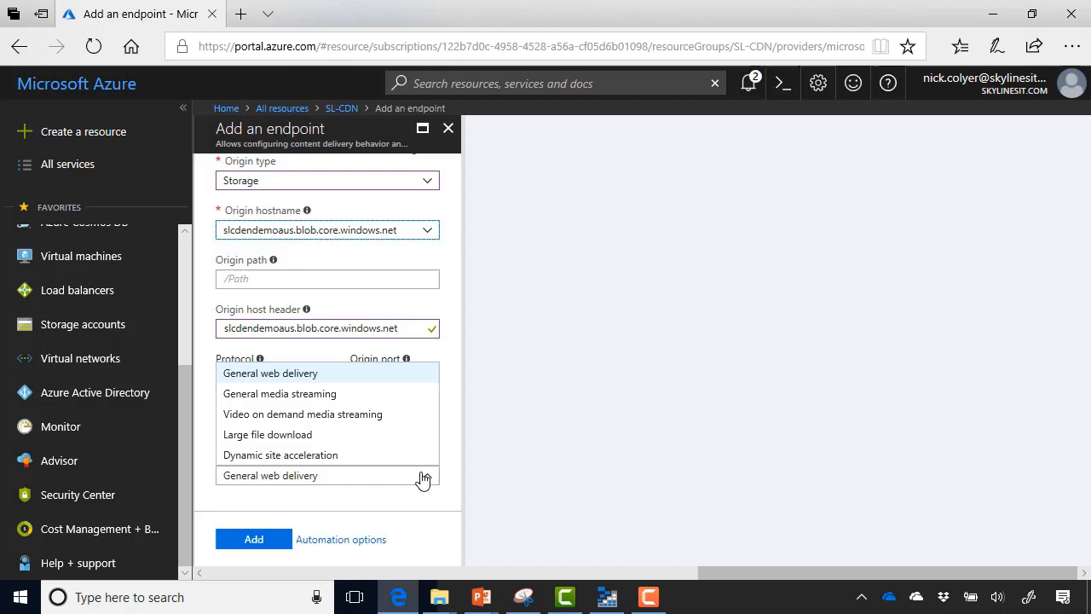
left_click(269, 474)
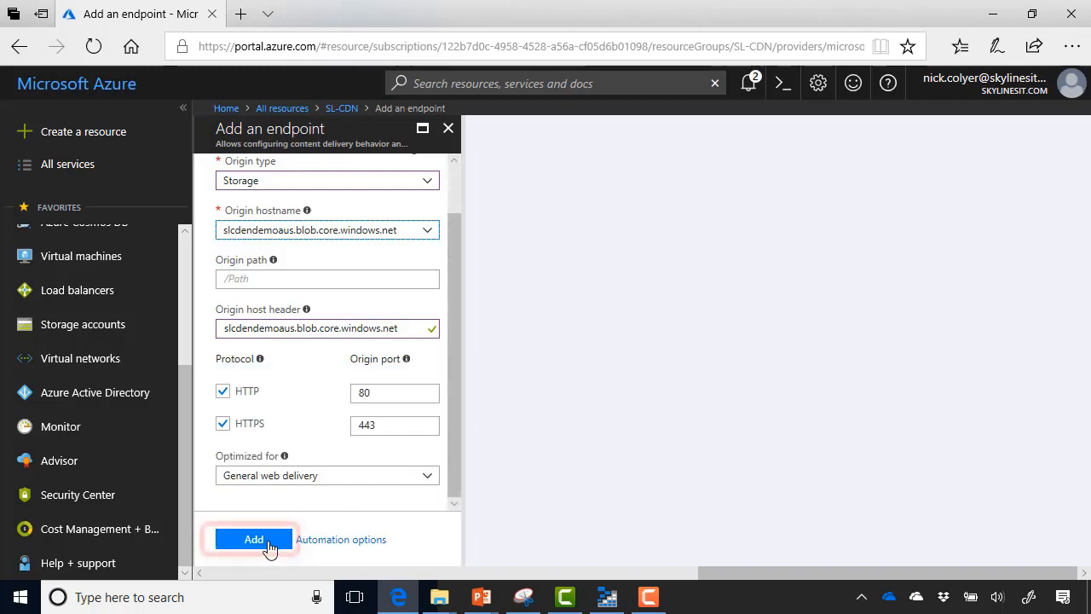
left_click(253, 539)
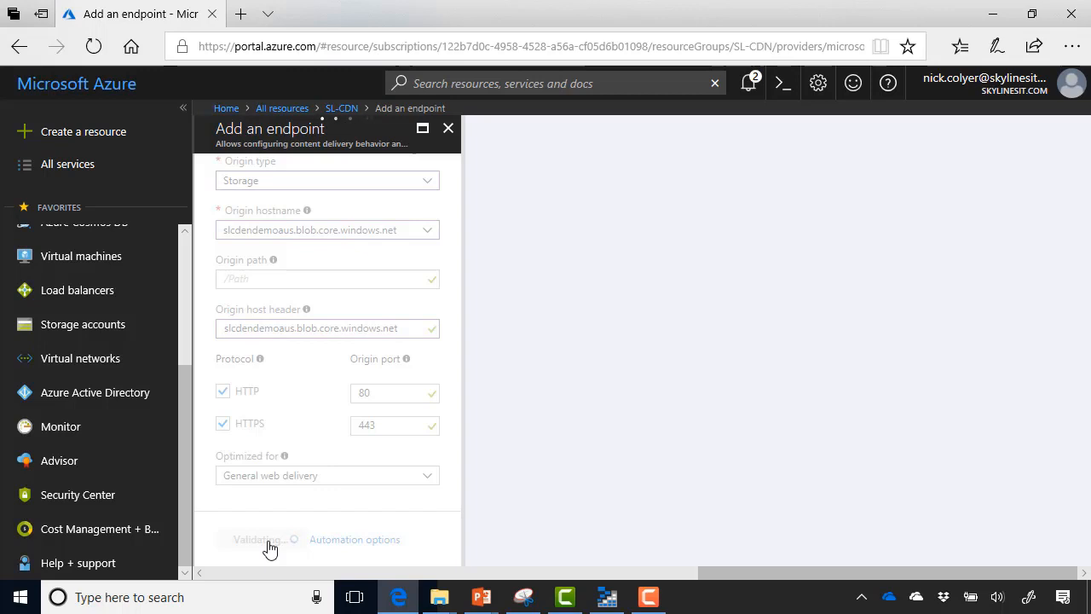
- Open the slcdnimagesdemo.azureedge.net row in the Endpoints list once creation succeeds
left_click(256, 538)
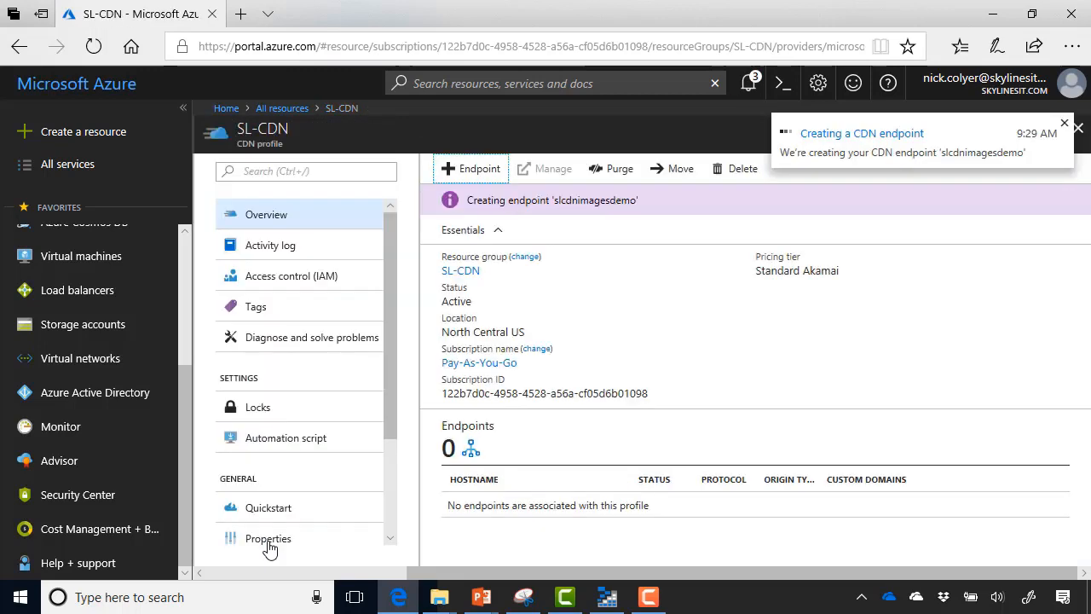
mouse_move(988, 250)
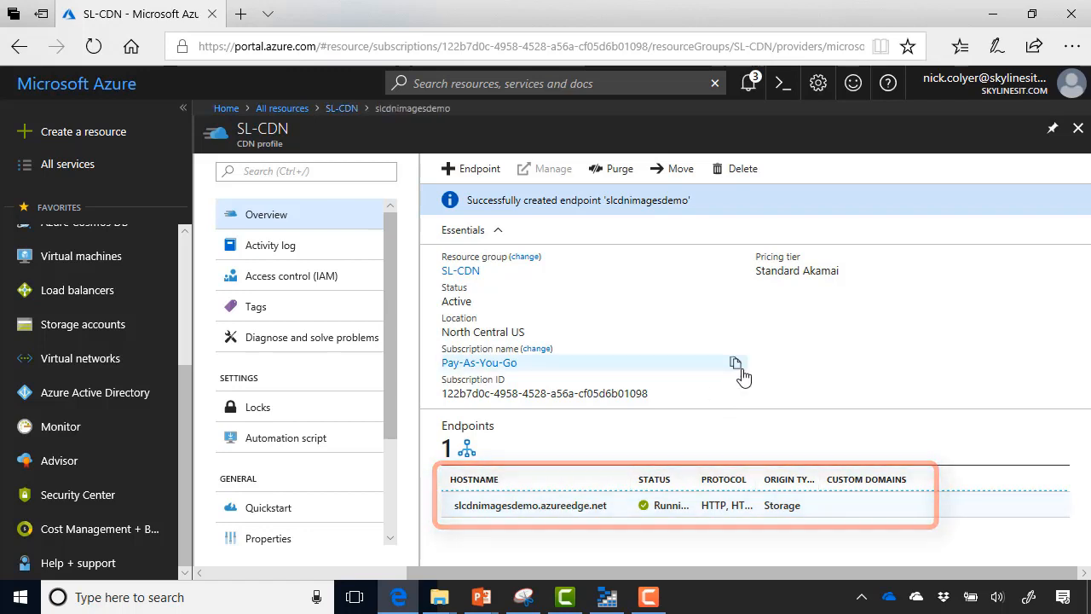
left_click(529, 504)
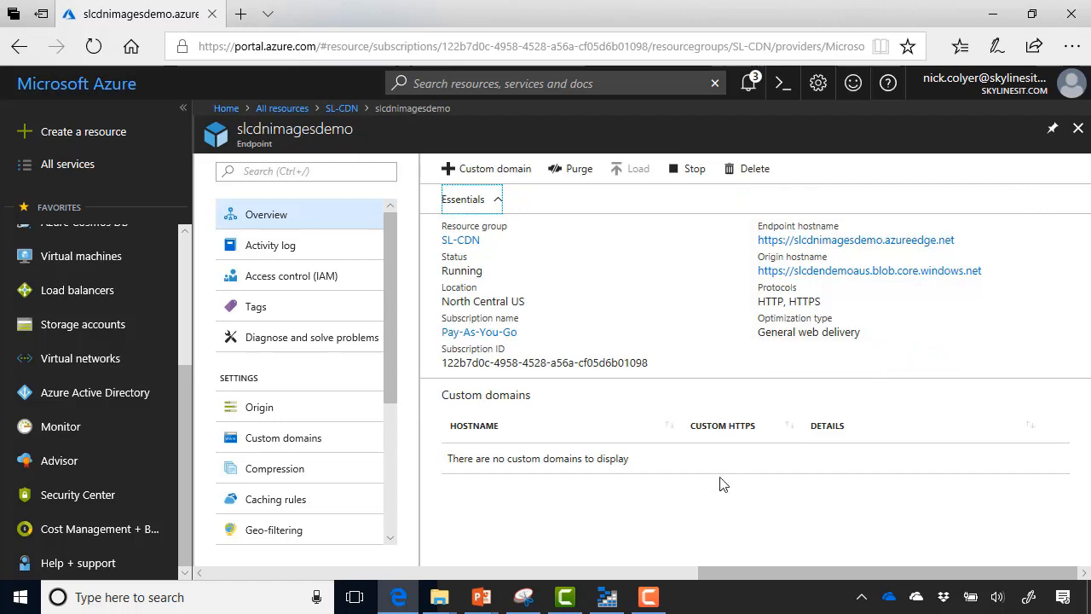
- In Storage Explorer, copy the URL of mwrr1xj95hg-christian-joudrey.jpg from cdnimages
left_click(606, 596)
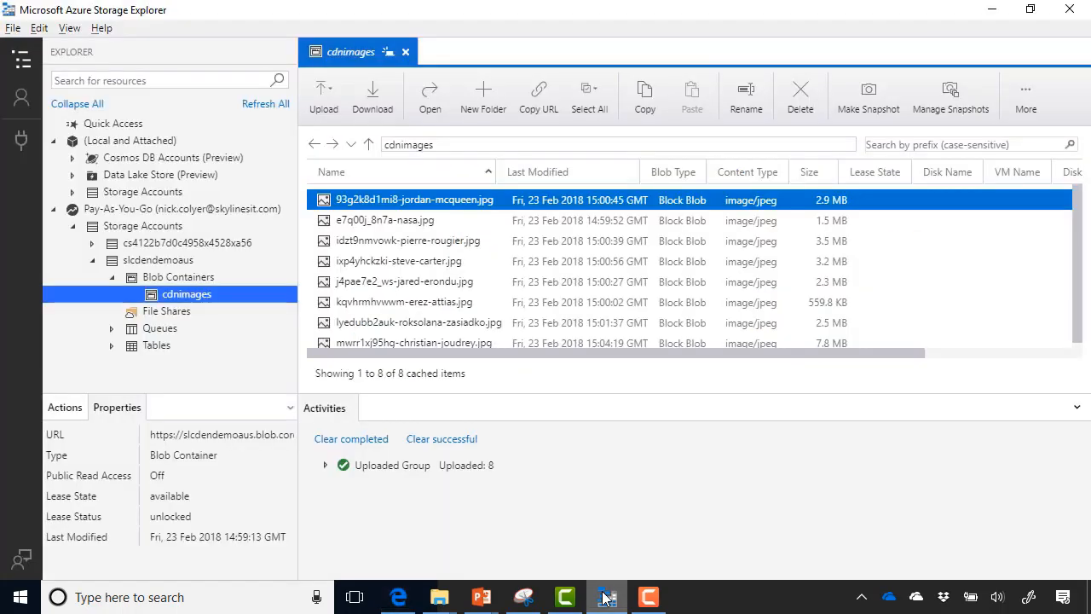
left_click(403, 281)
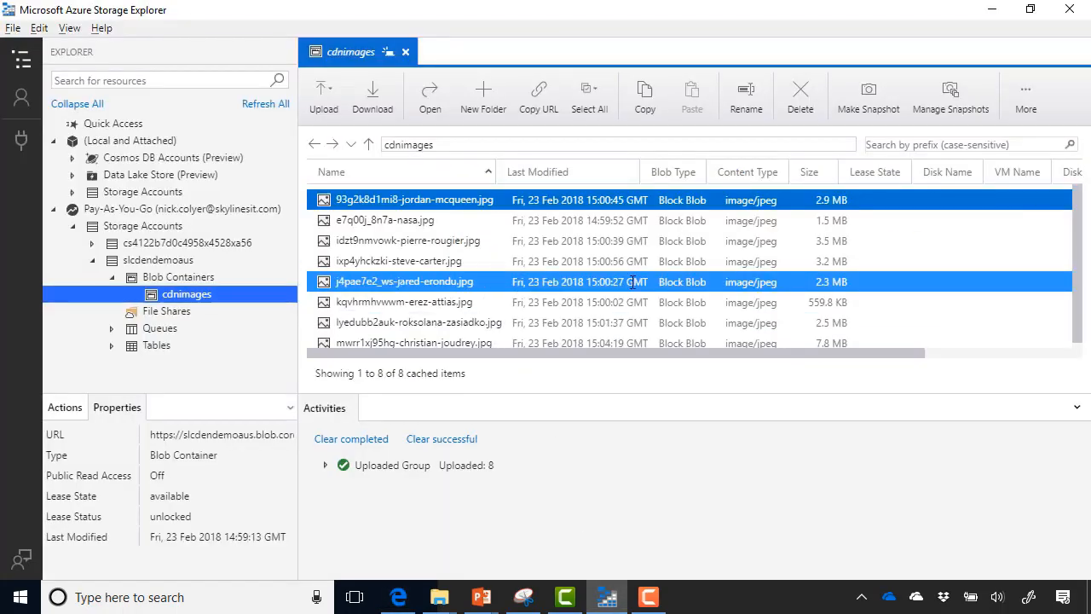
left_click(414, 337)
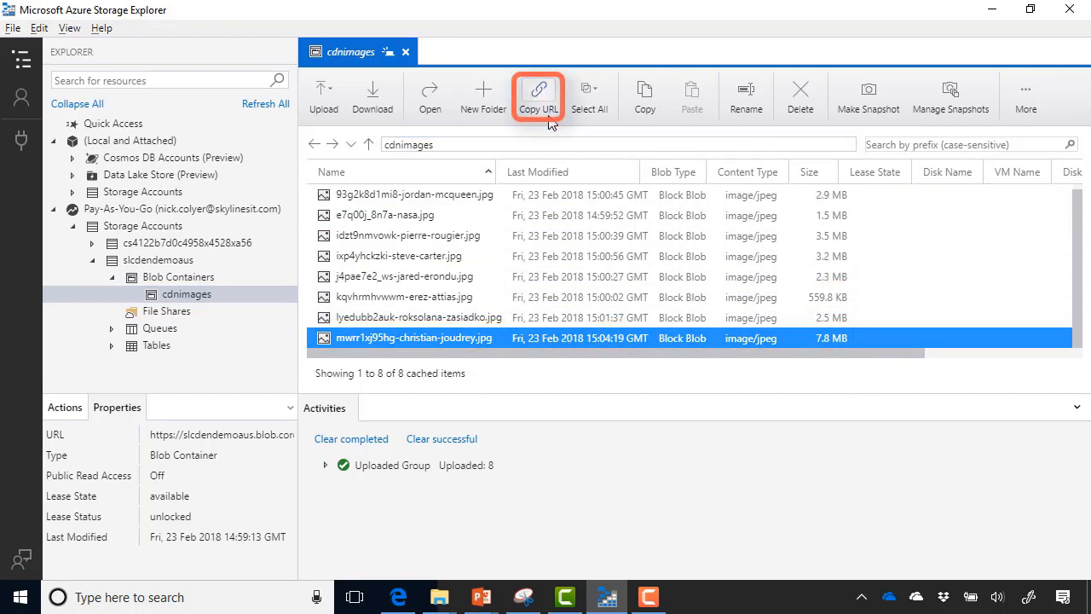
left_click(538, 94)
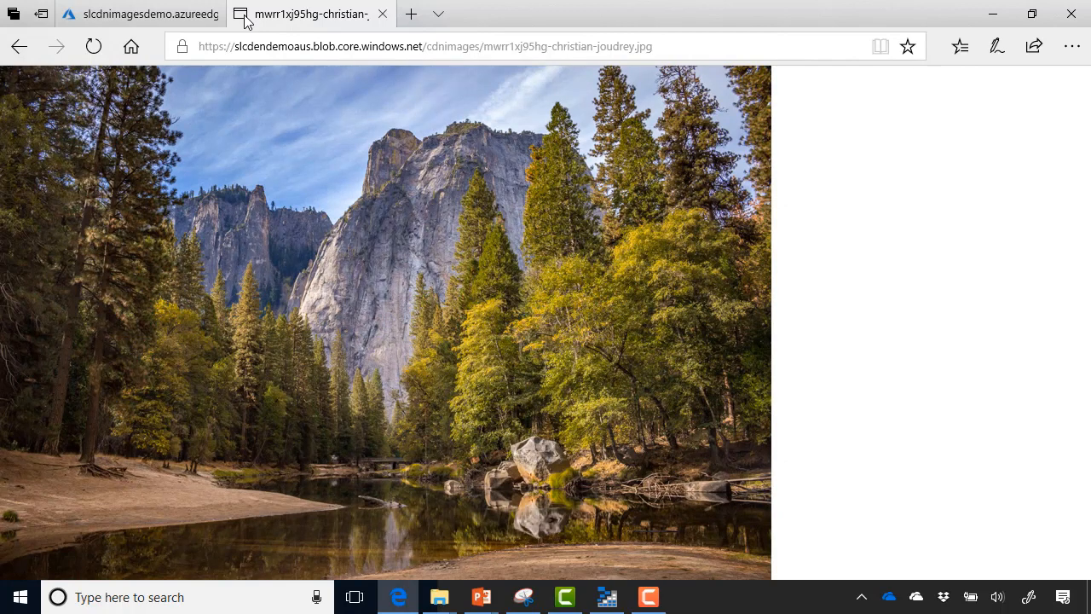
- Take the endpoint hostname from the portal tab and load the photo via slcdnimagesdemo.azureedge.net
left_click(137, 13)
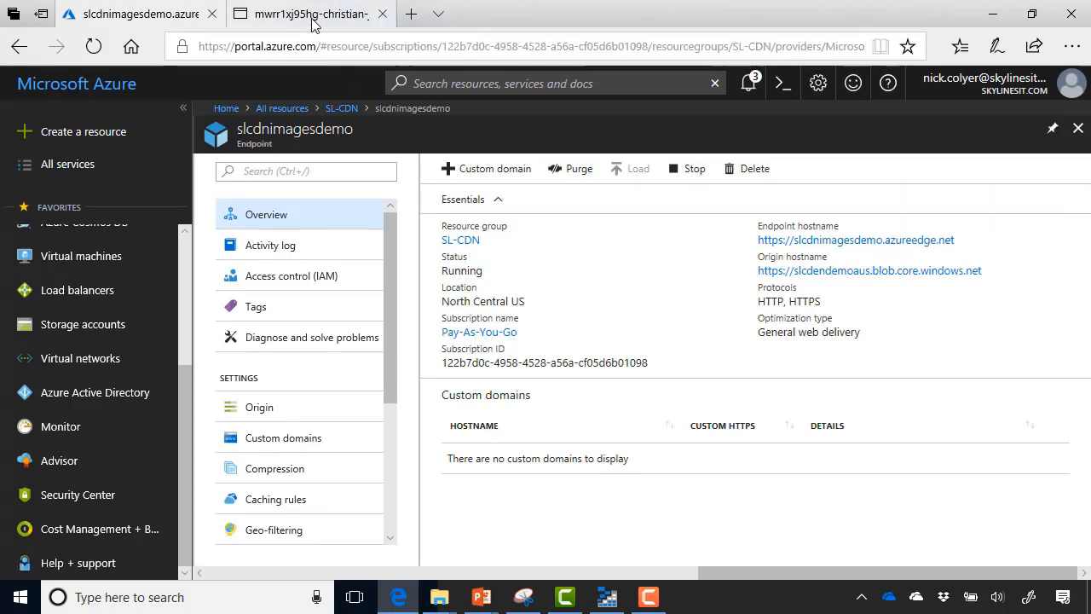
left_click(307, 14)
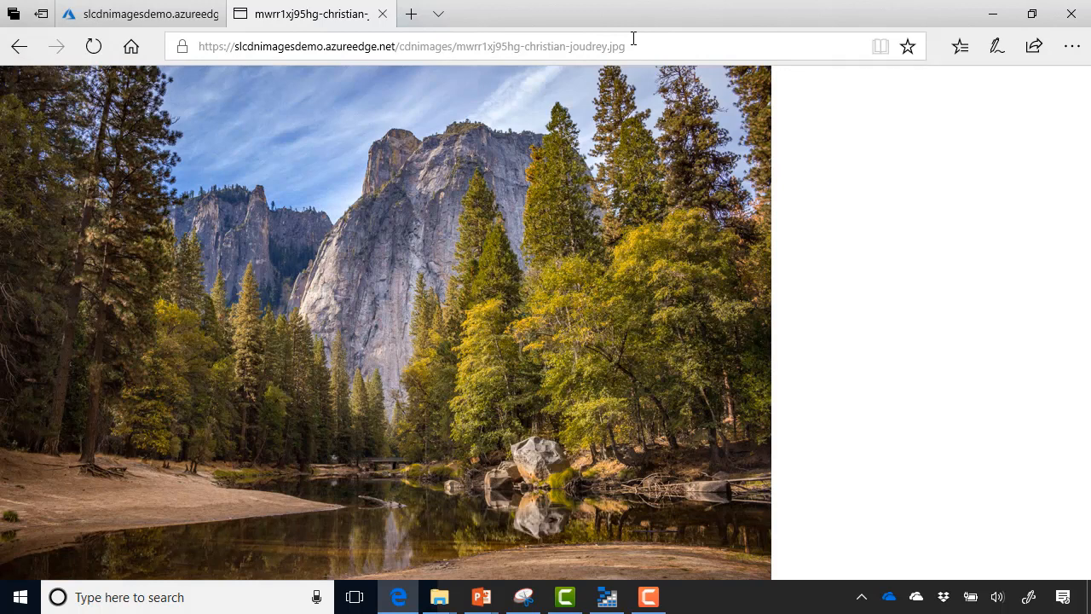
- Select the azureedge.net image address and start a New InPrivate window from Edge's menu
left_click(409, 46)
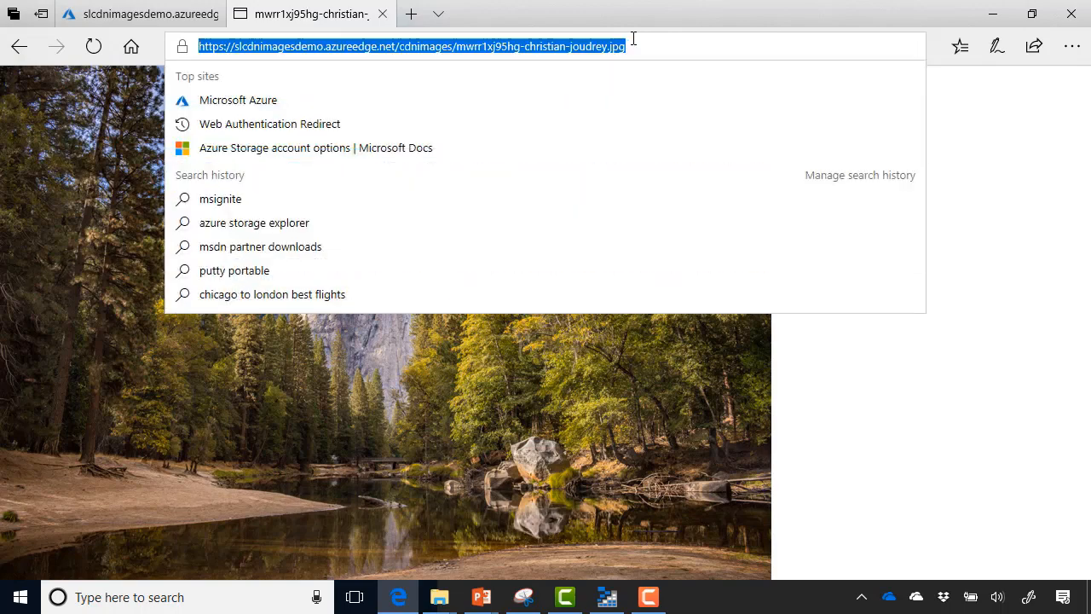
left_click(1071, 46)
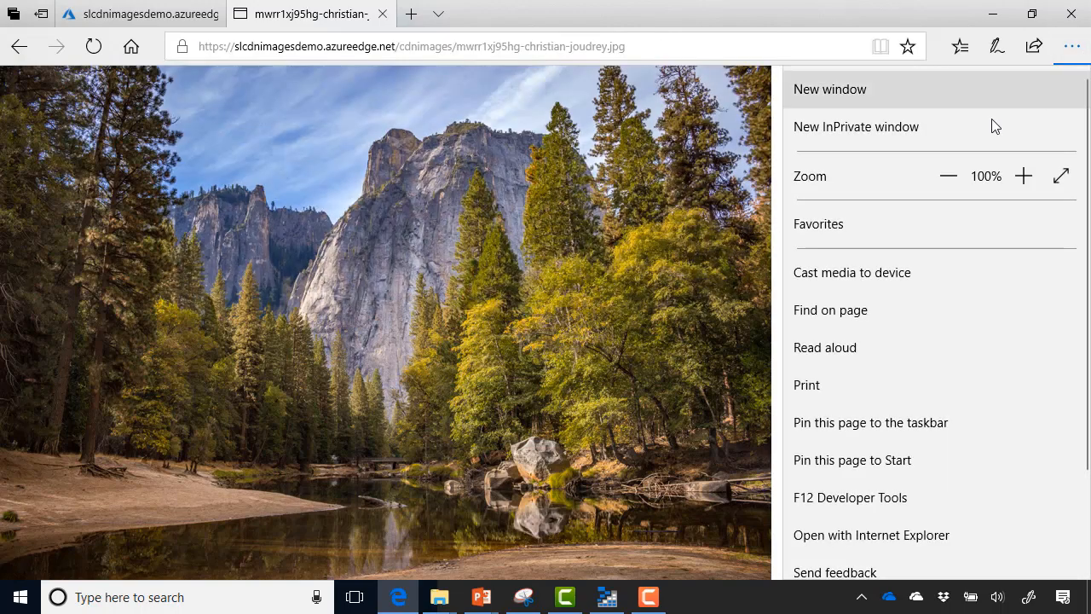
left_click(855, 126)
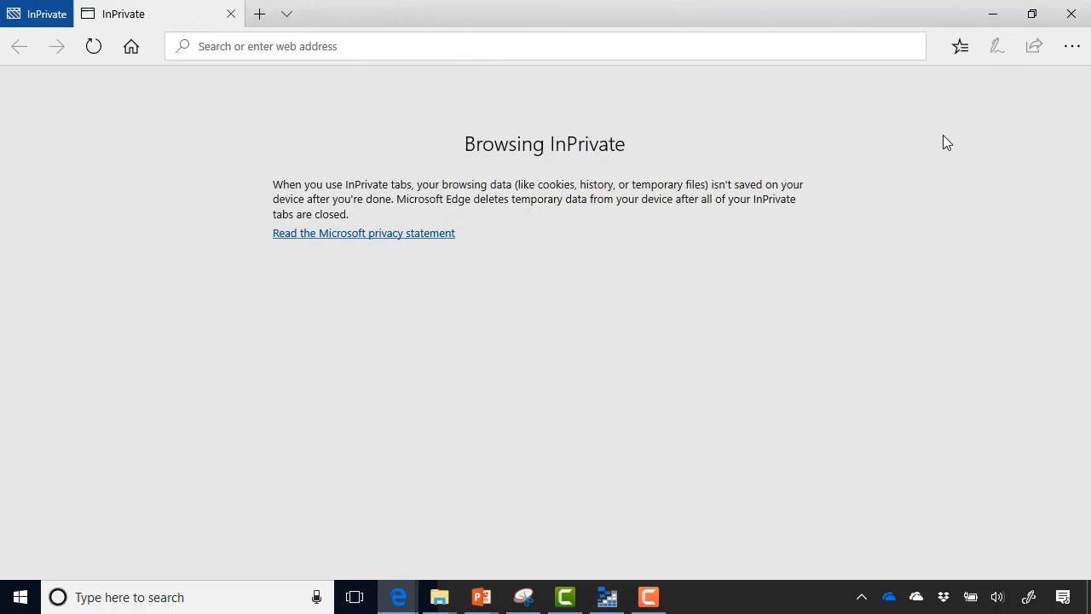